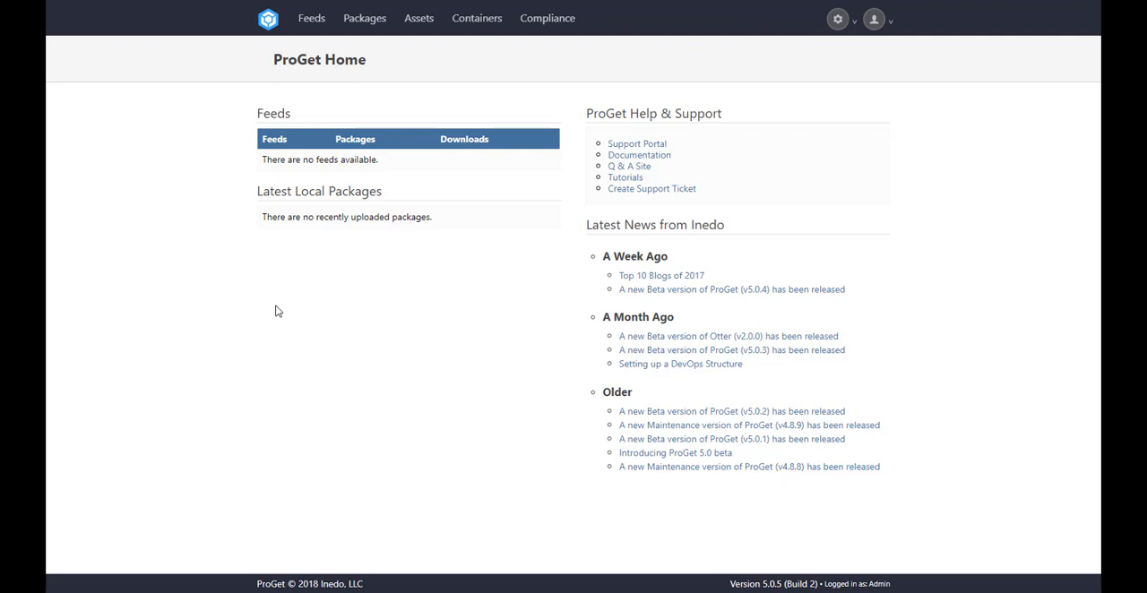
{"action": "mouse_move", "coordinate": [327, 43]}
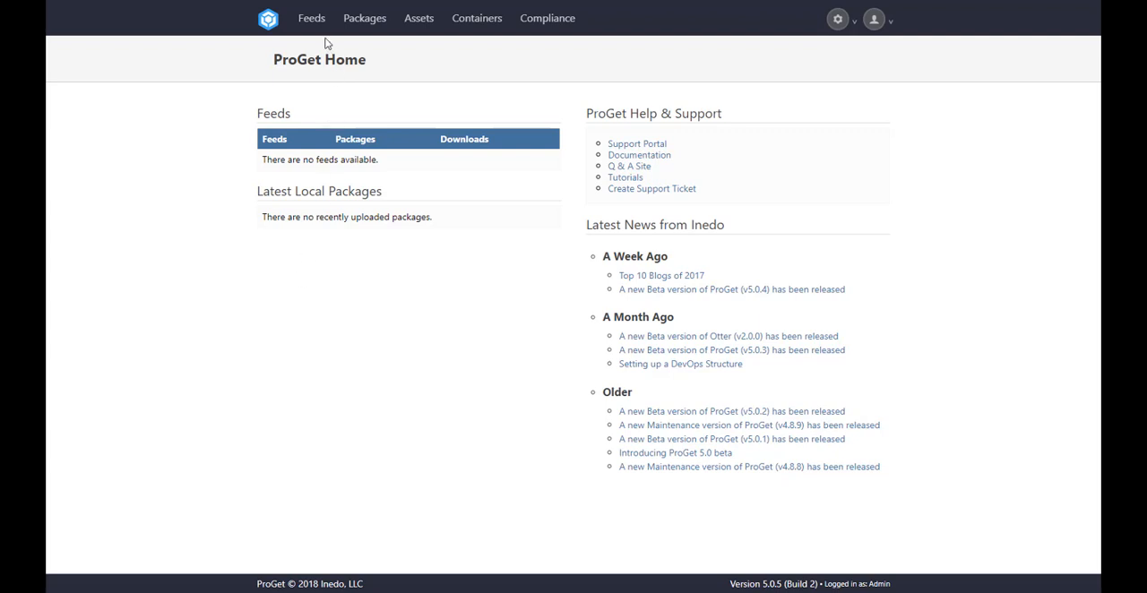
Create a third-party NuGet-format feed named Default-NuGet
{"action": "left_click", "coordinate": [310, 18]}
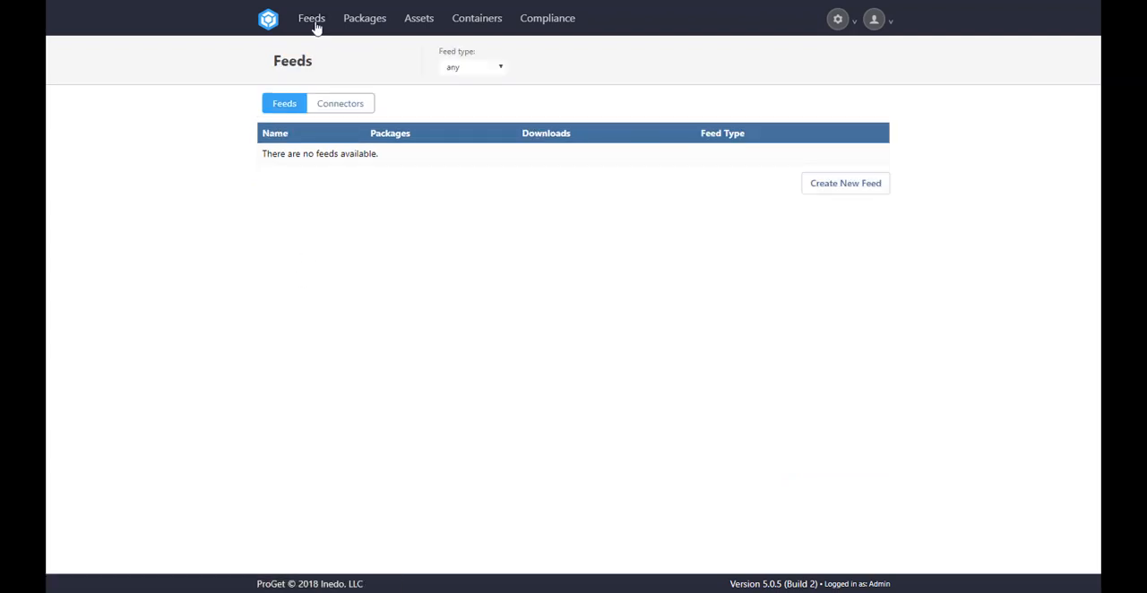
{"action": "left_click", "coordinate": [844, 183]}
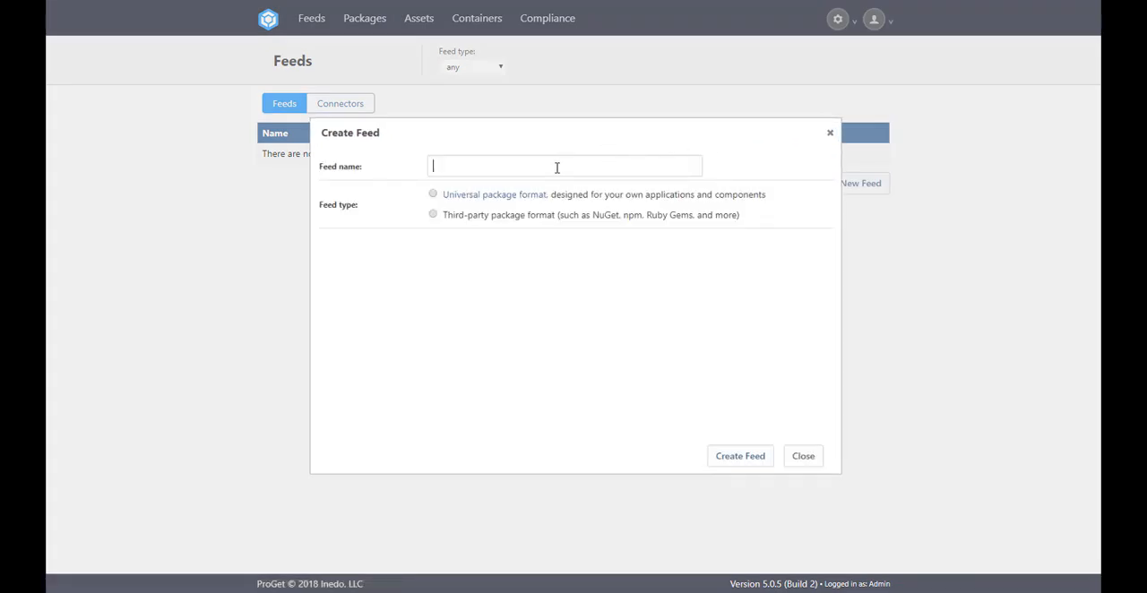
{"action": "type", "text": "D"}
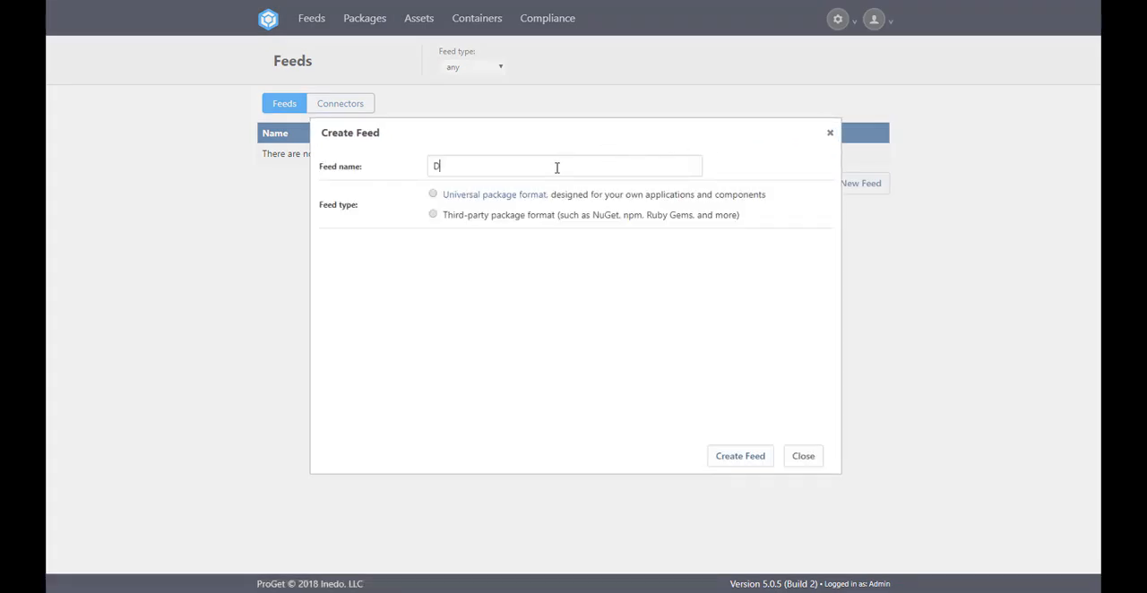
{"action": "type", "text": "efault-N"}
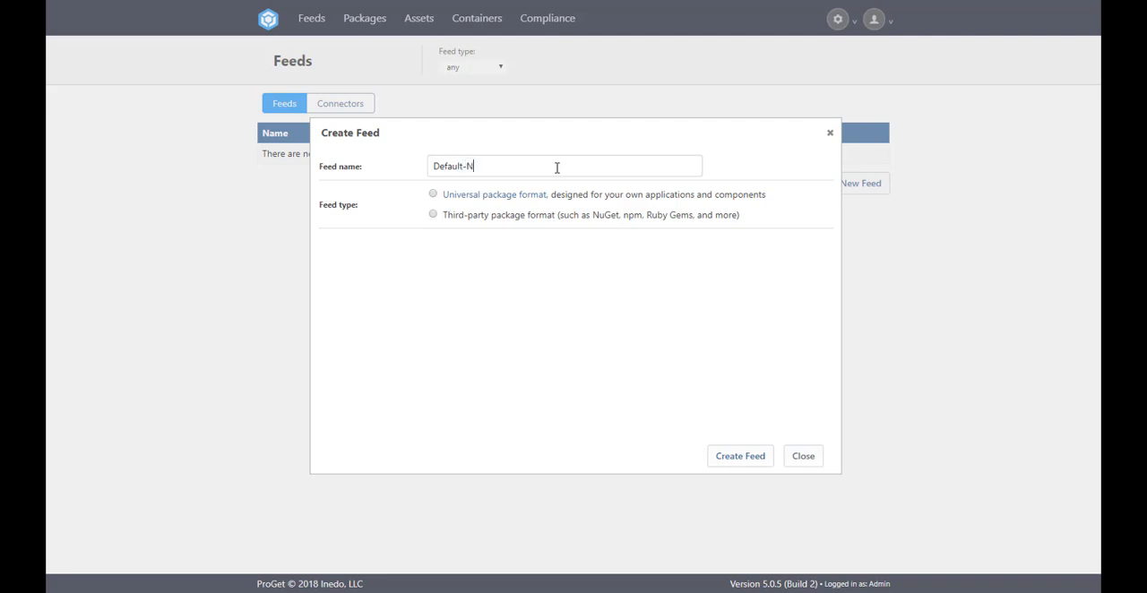
{"action": "type", "text": "uGet"}
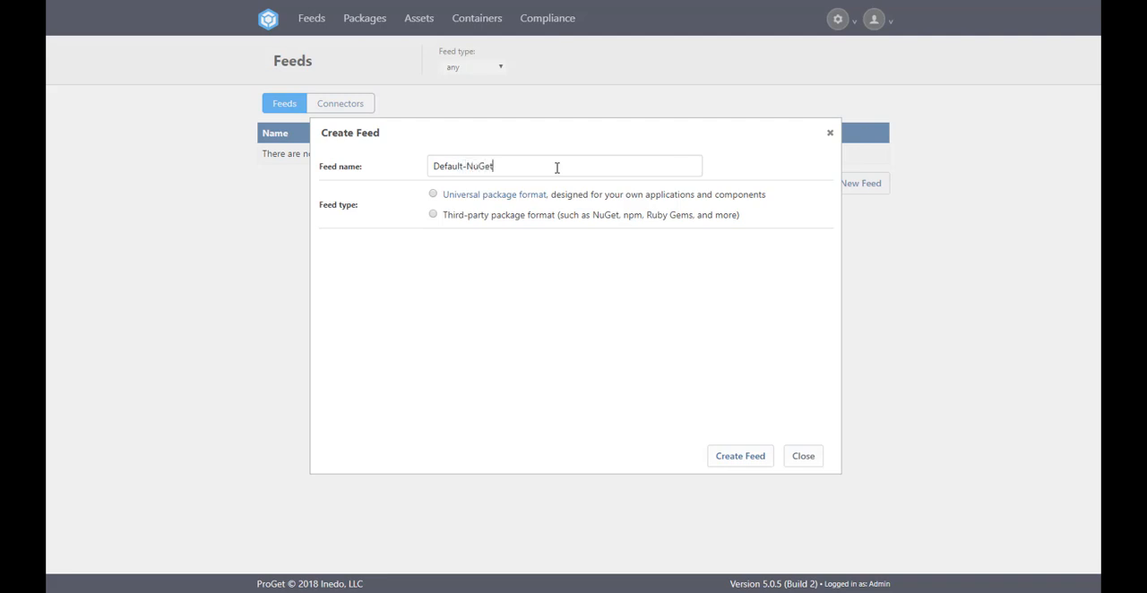
{"action": "left_click", "coordinate": [433, 214]}
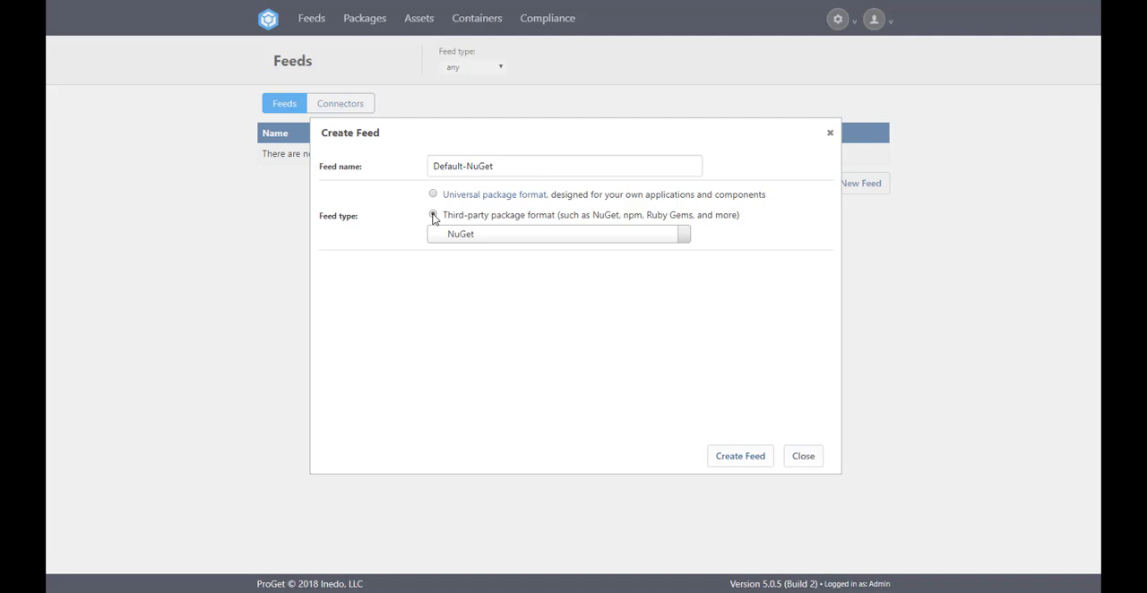
{"action": "left_click", "coordinate": [557, 234]}
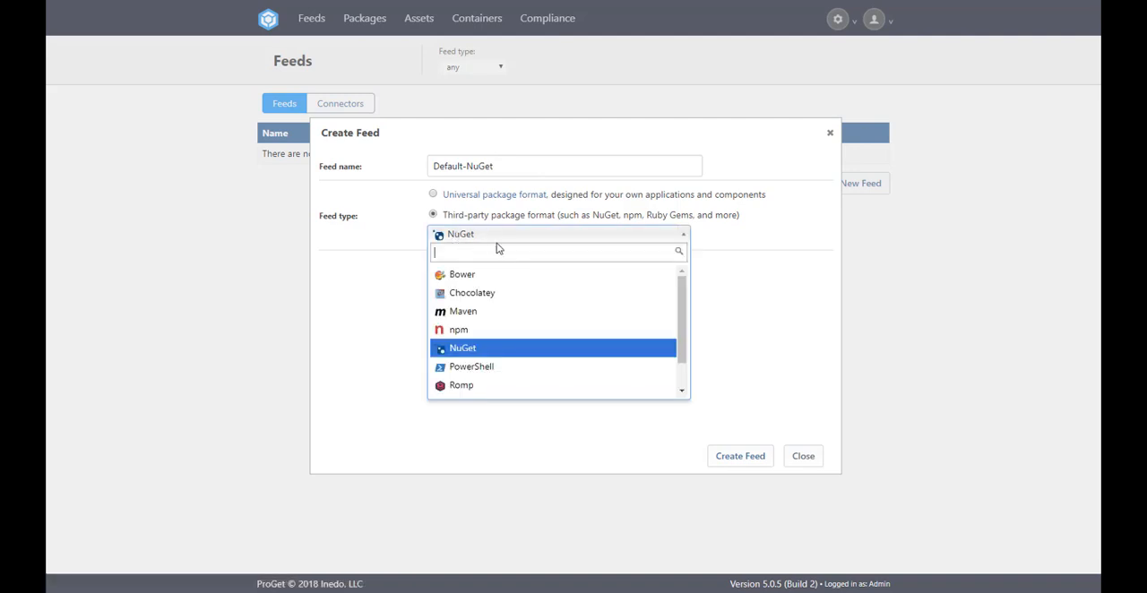
{"action": "left_click", "coordinate": [462, 348]}
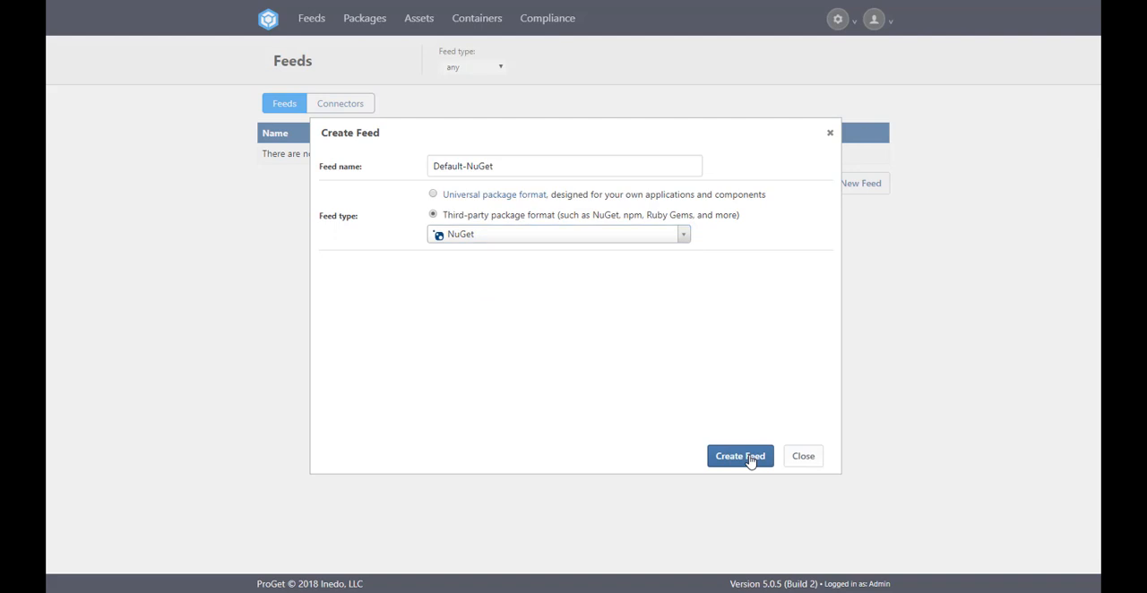
{"action": "left_click", "coordinate": [739, 455]}
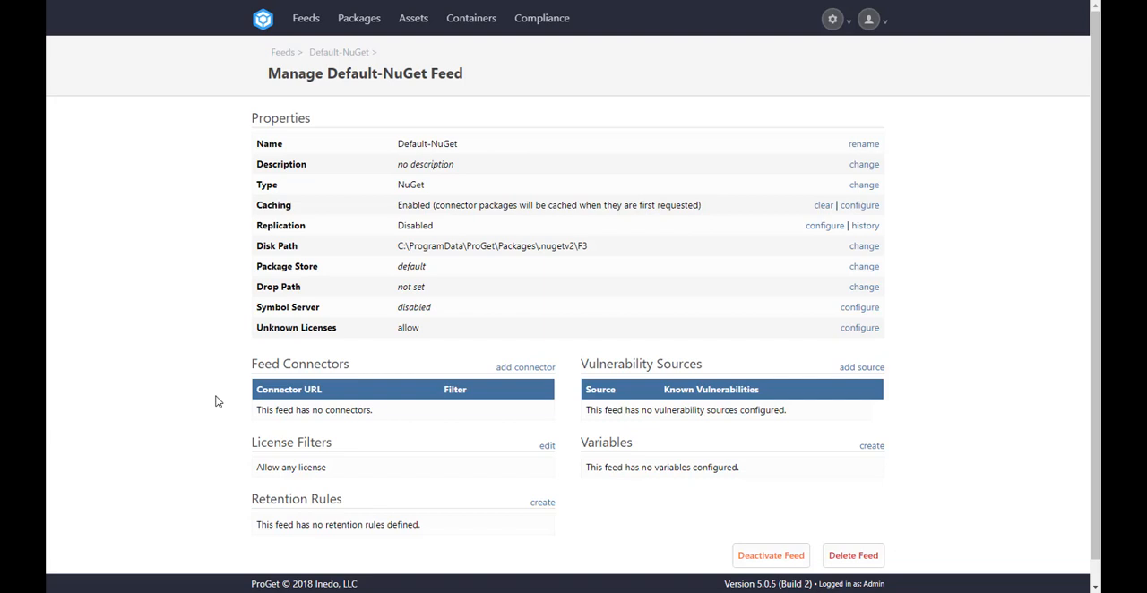
{"action": "mouse_move", "coordinate": [302, 46]}
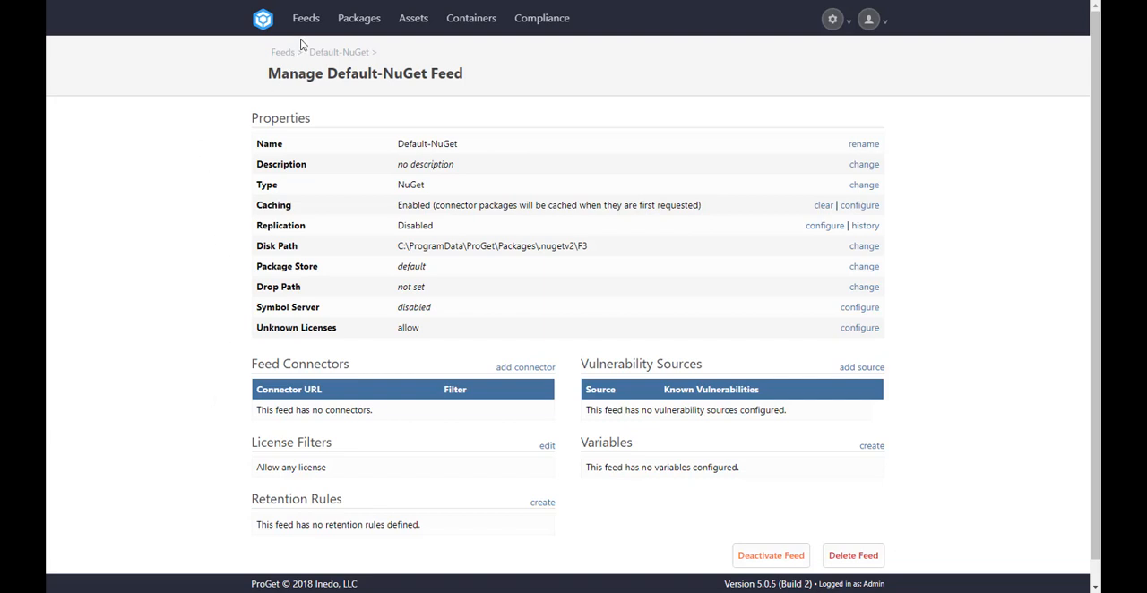
Create a NuGet connector named NuGet Dev for nuget.org, then return to the feeds list
{"action": "left_click", "coordinate": [314, 18]}
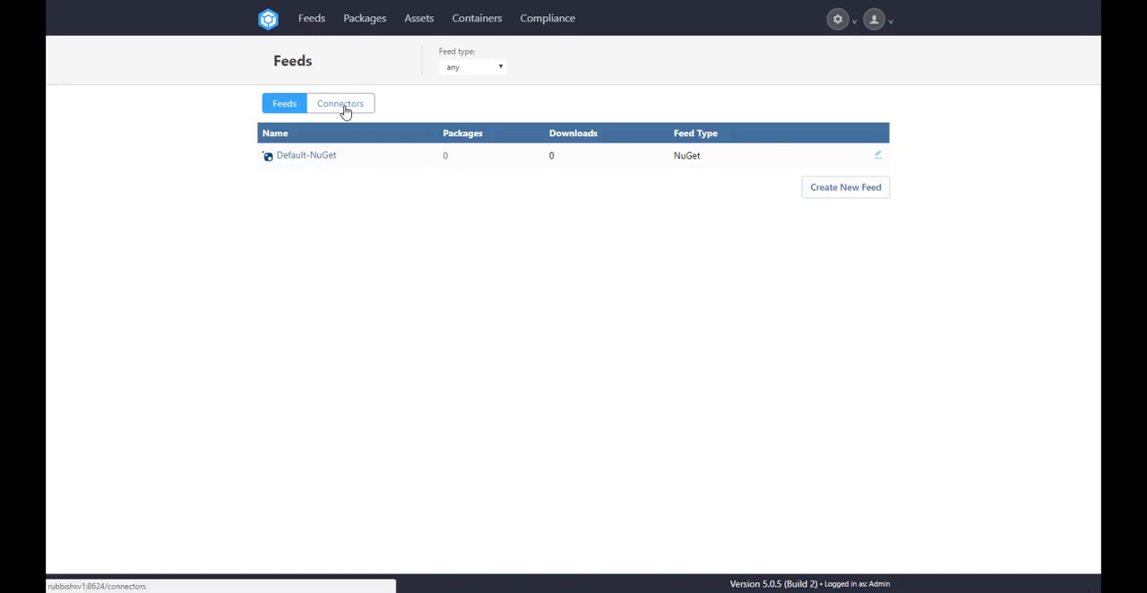
{"action": "left_click", "coordinate": [340, 103]}
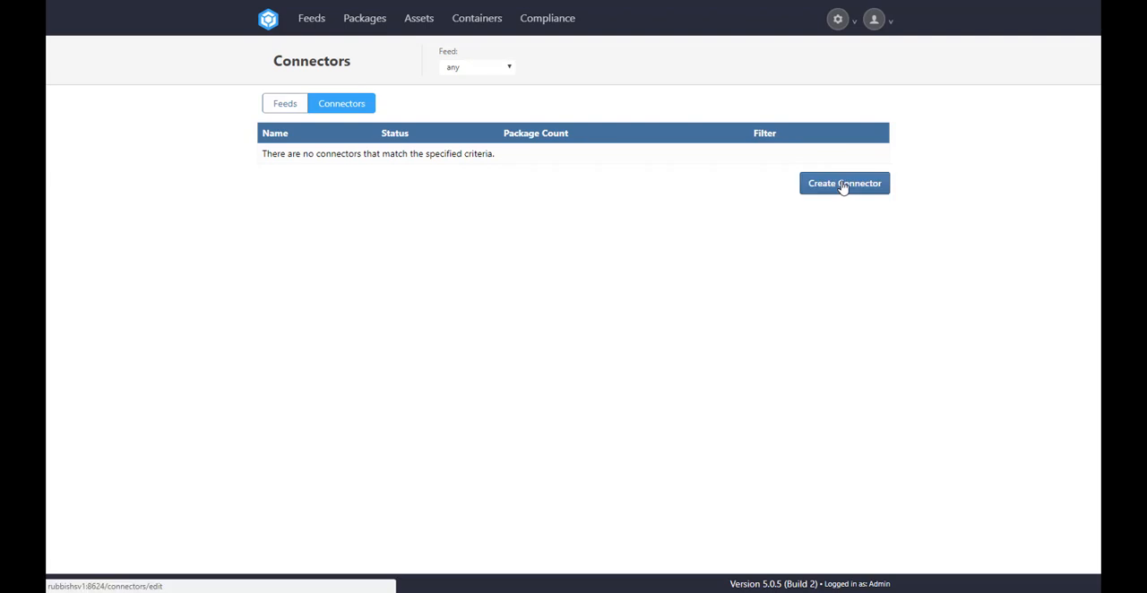
{"action": "left_click", "coordinate": [842, 183]}
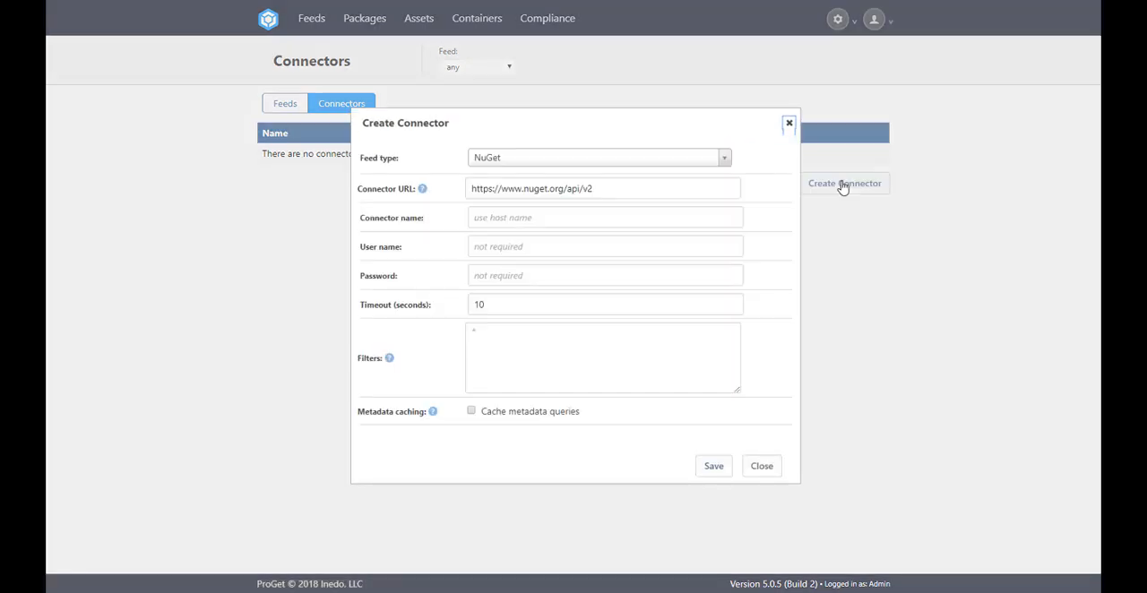
{"action": "left_click", "coordinate": [598, 157]}
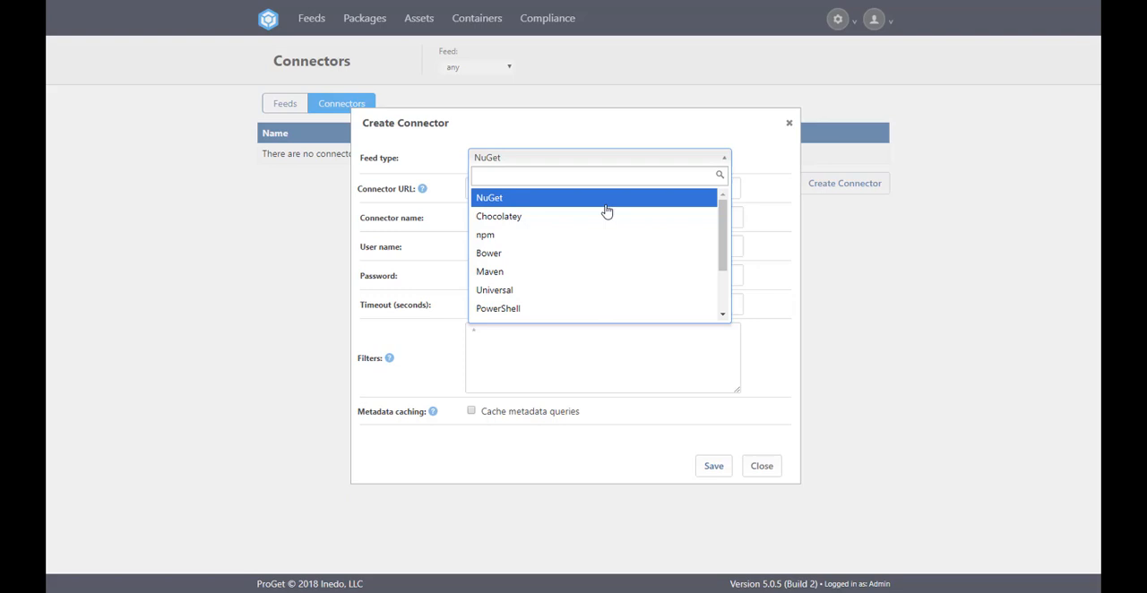
{"action": "left_click", "coordinate": [490, 197]}
{"action": "type", "text": "https://www.nuget.org/api/v2"}
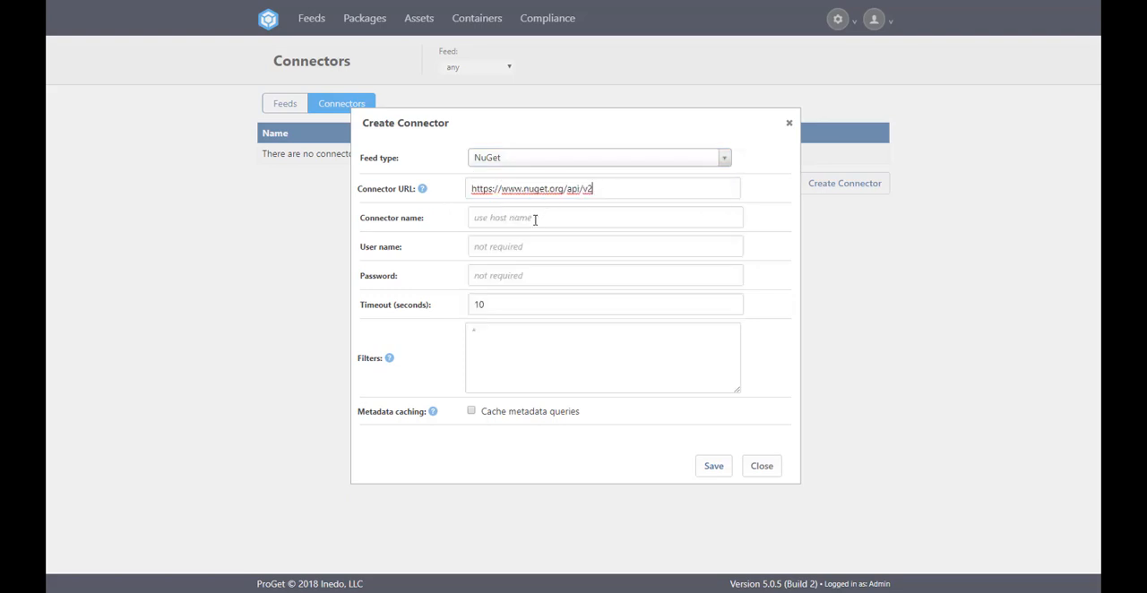
{"action": "left_click", "coordinate": [604, 217]}
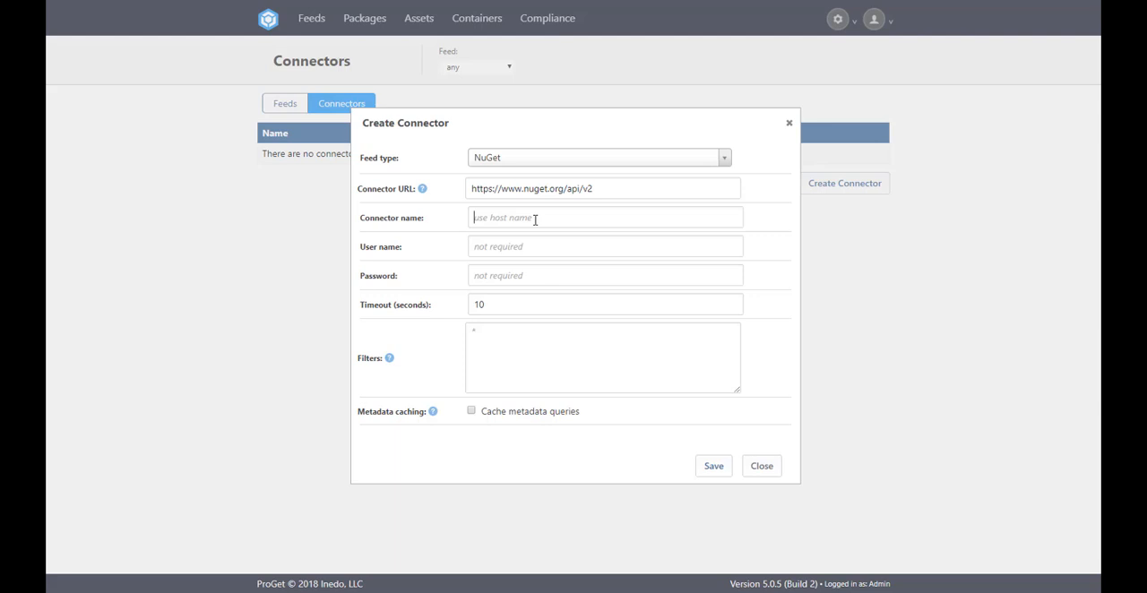
{"action": "type", "text": "NuGet Dev"}
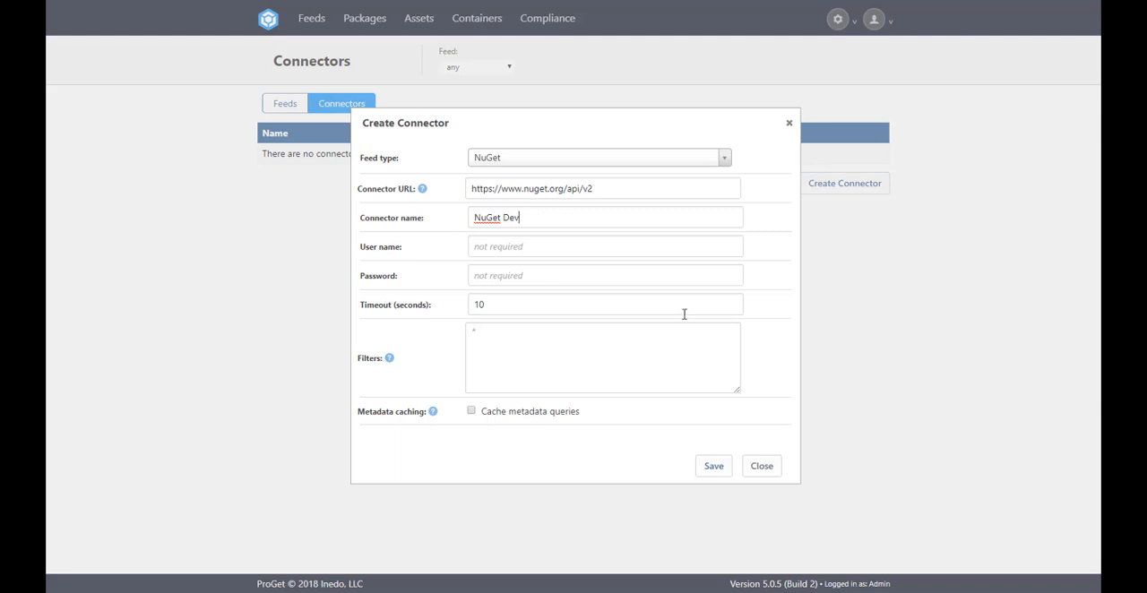
{"action": "left_click", "coordinate": [713, 466]}
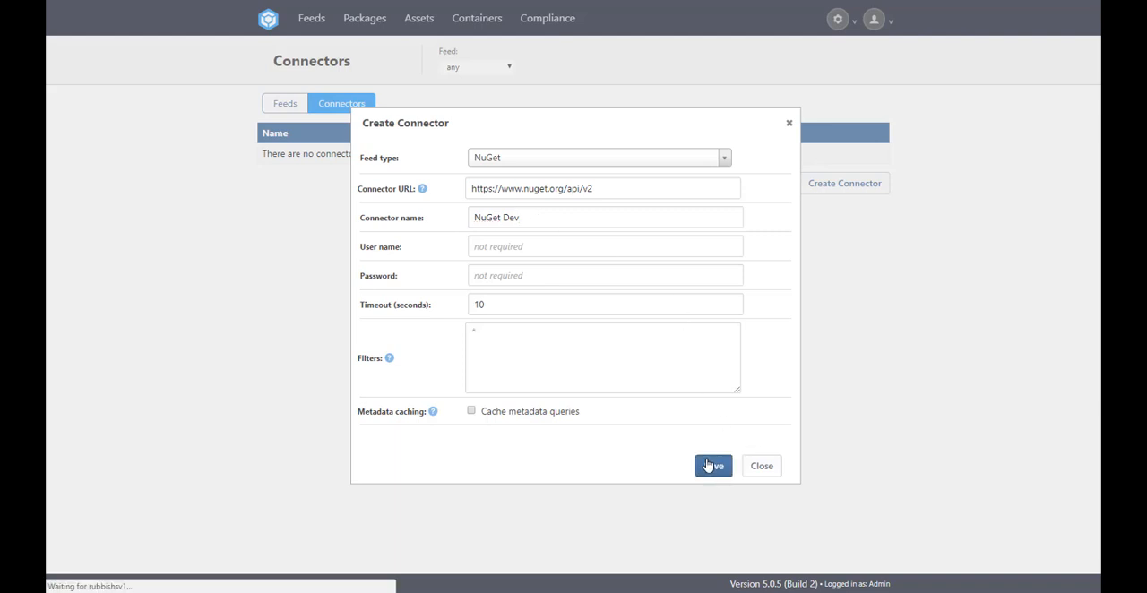
{"action": "left_click", "coordinate": [713, 466]}
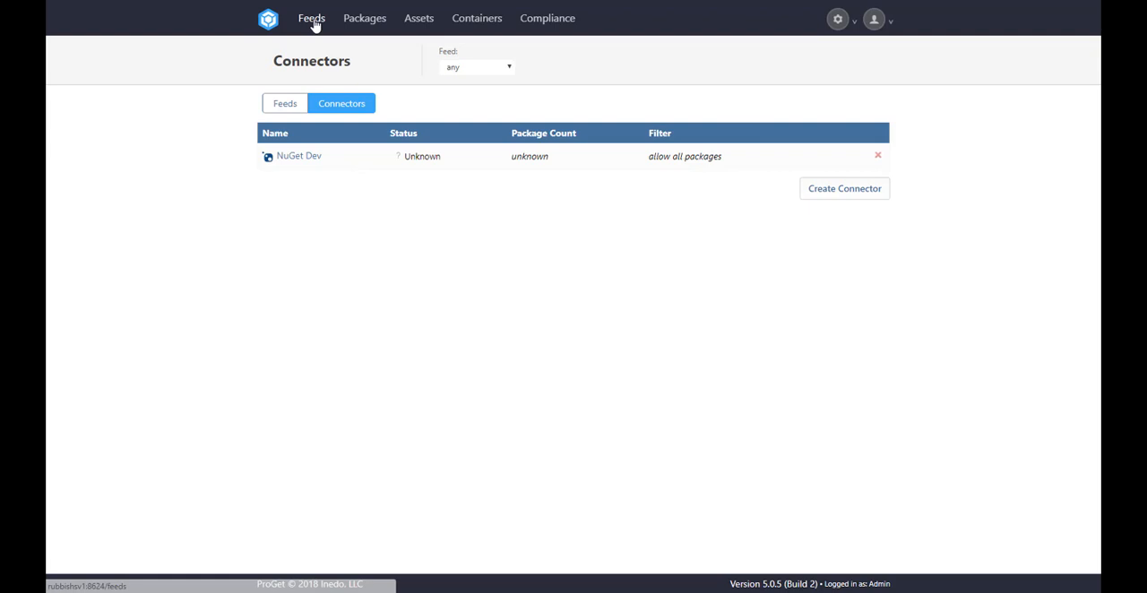
{"action": "left_click", "coordinate": [284, 102]}
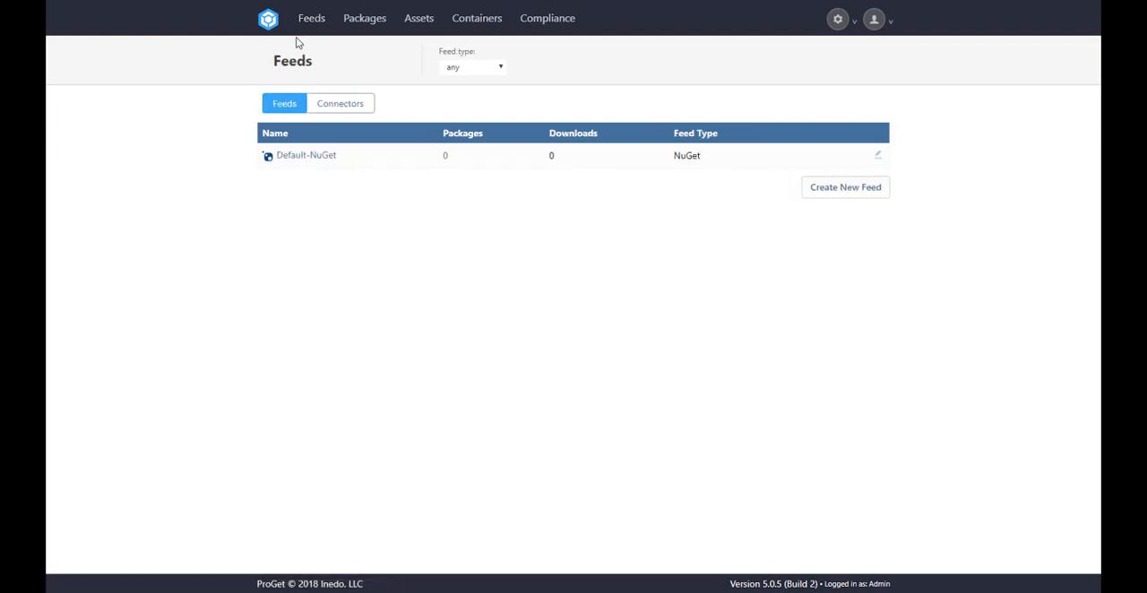
{"action": "mouse_move", "coordinate": [308, 159]}
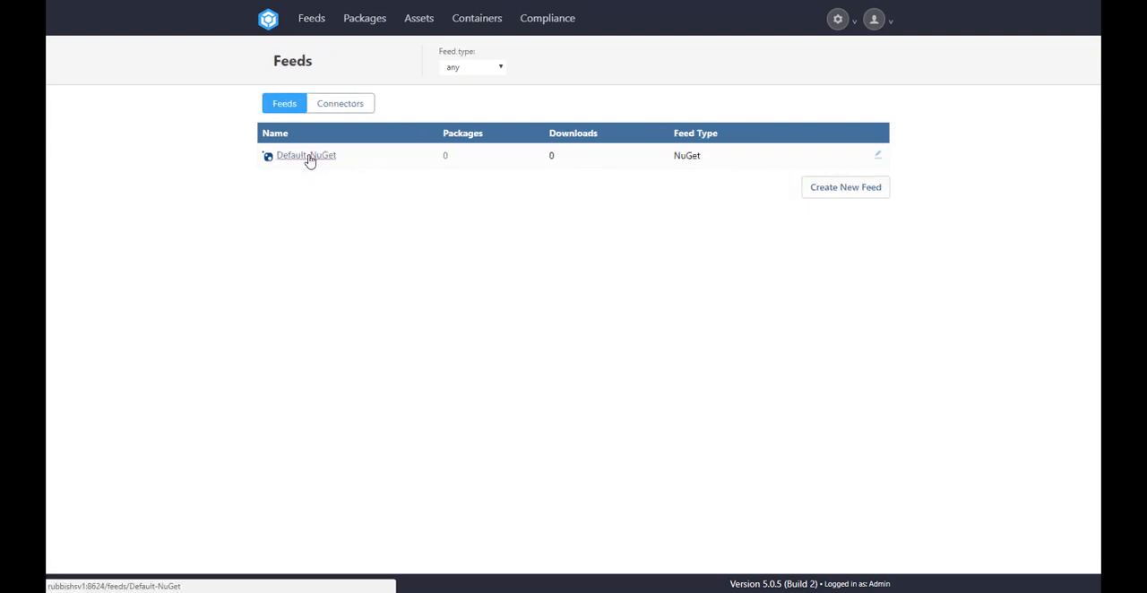
Add the NuGet Dev connector to the Default-NuGet feed's settings and save
{"action": "left_click", "coordinate": [305, 155]}
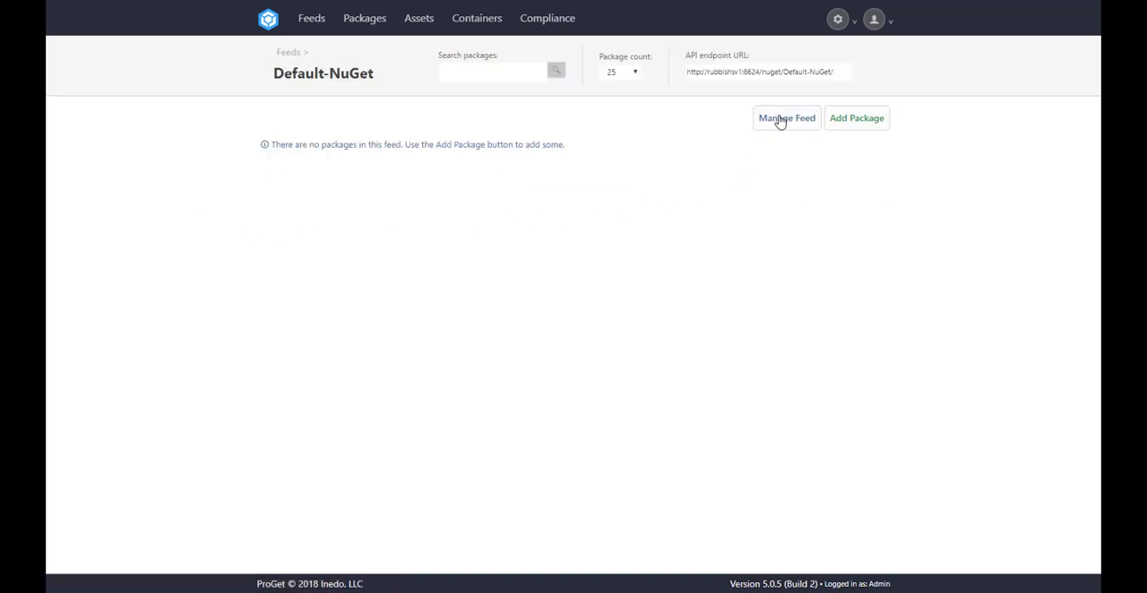
{"action": "left_click", "coordinate": [786, 117]}
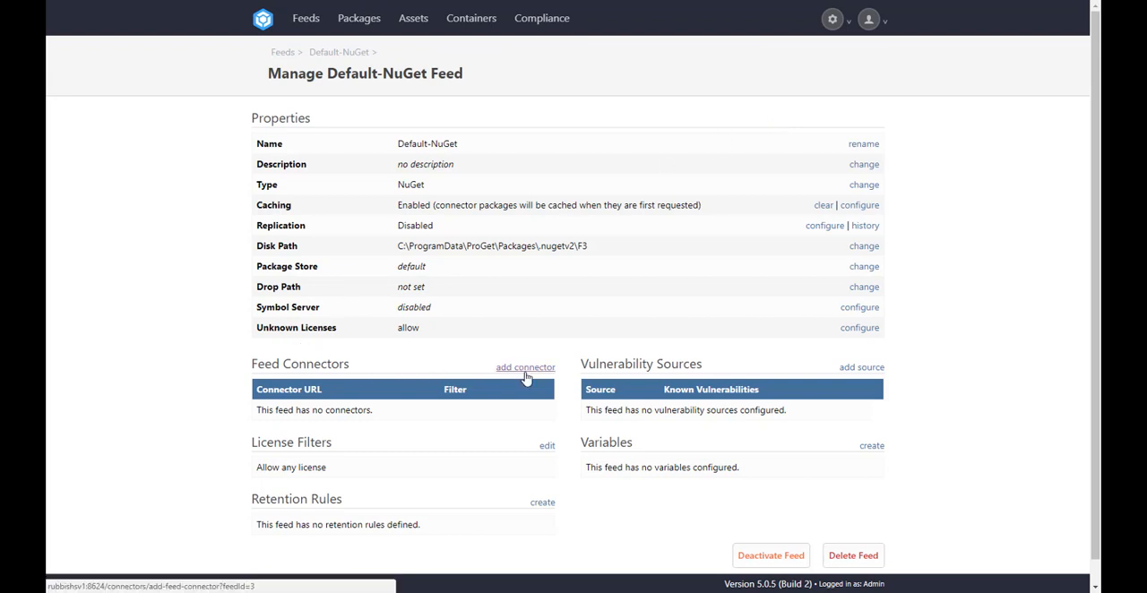
{"action": "left_click", "coordinate": [525, 367]}
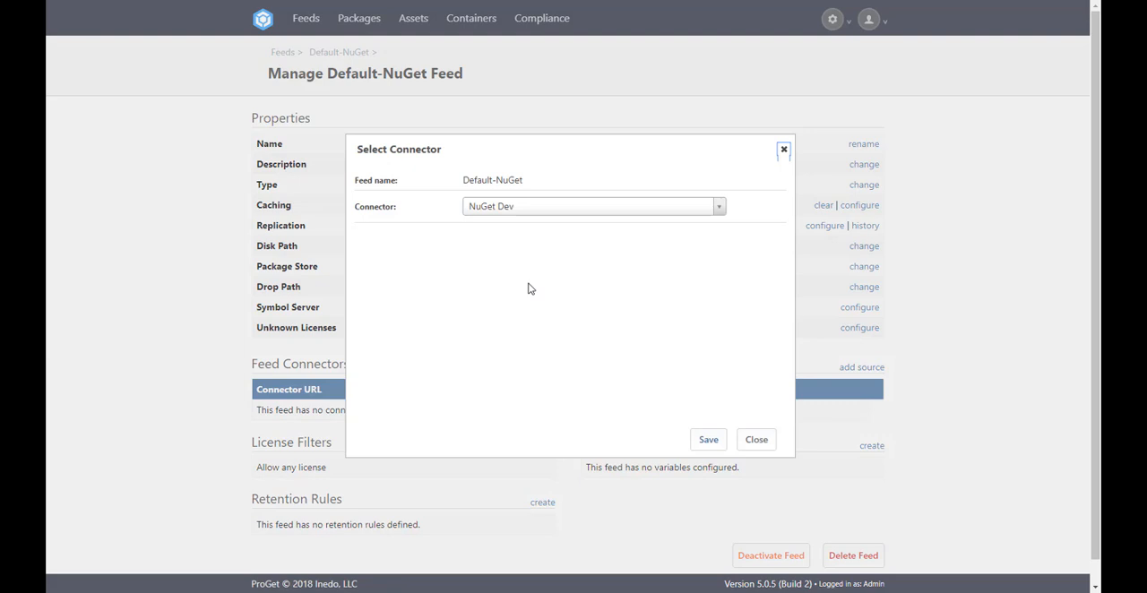
{"action": "left_click", "coordinate": [591, 206]}
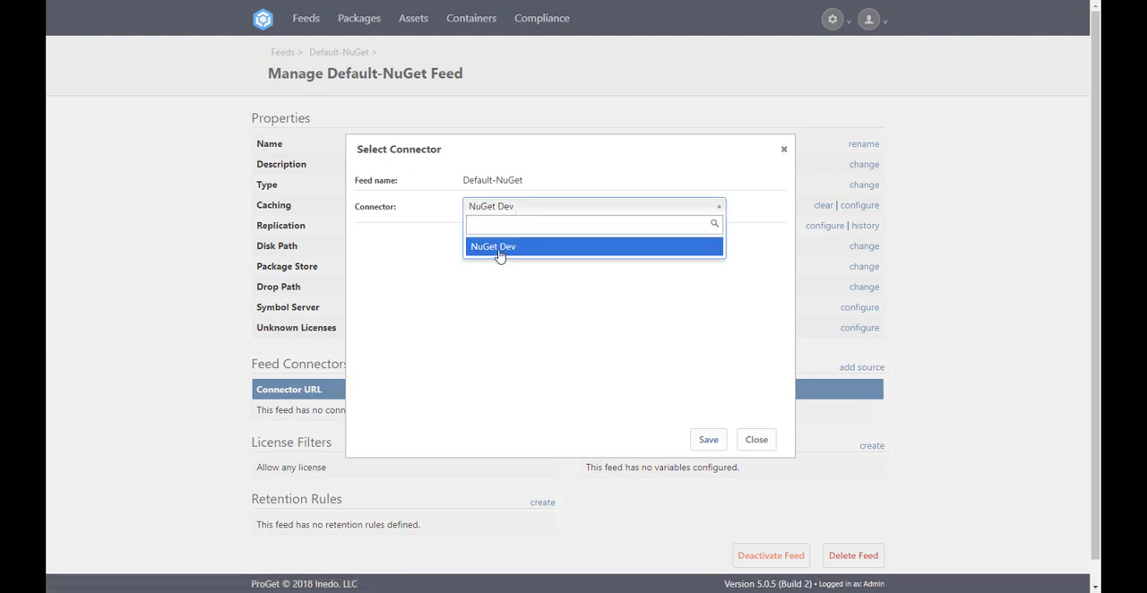
{"action": "left_click", "coordinate": [499, 246]}
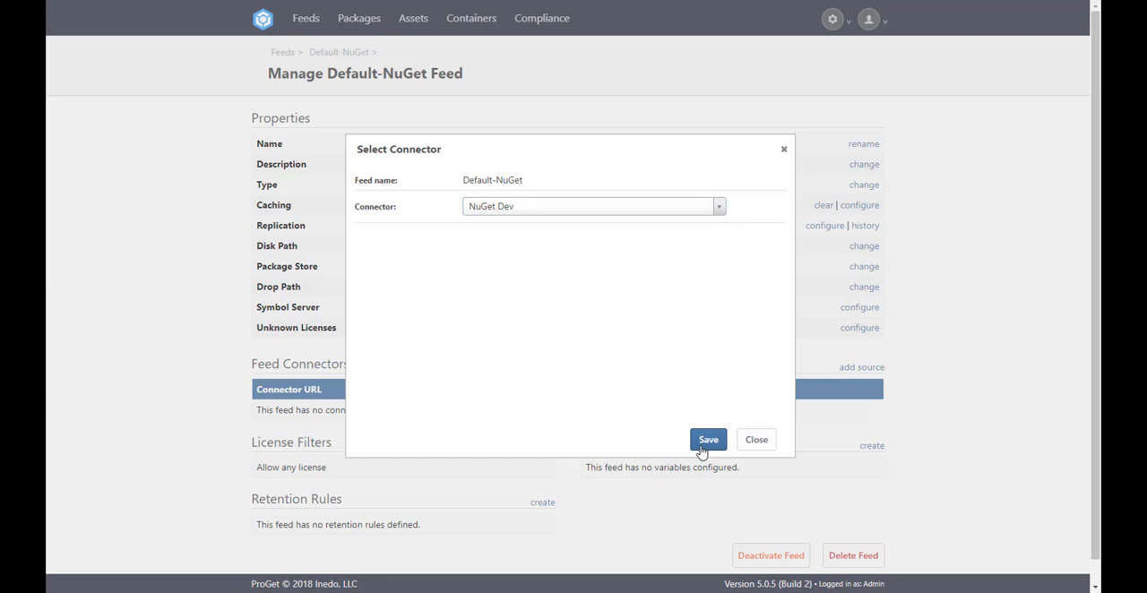
{"action": "left_click", "coordinate": [708, 439]}
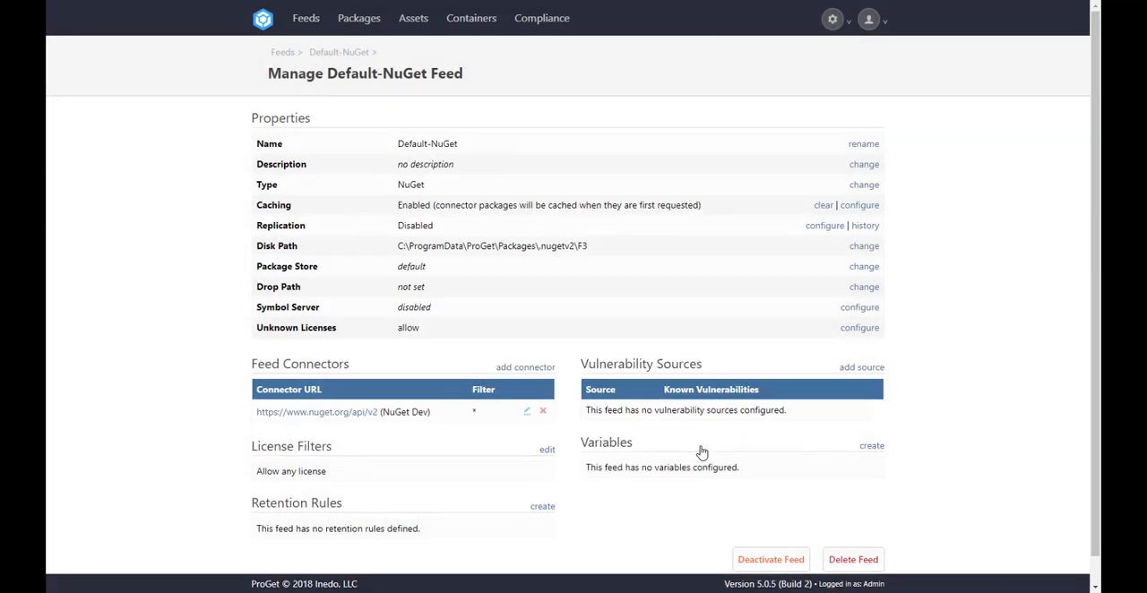
{"action": "left_click", "coordinate": [336, 52]}
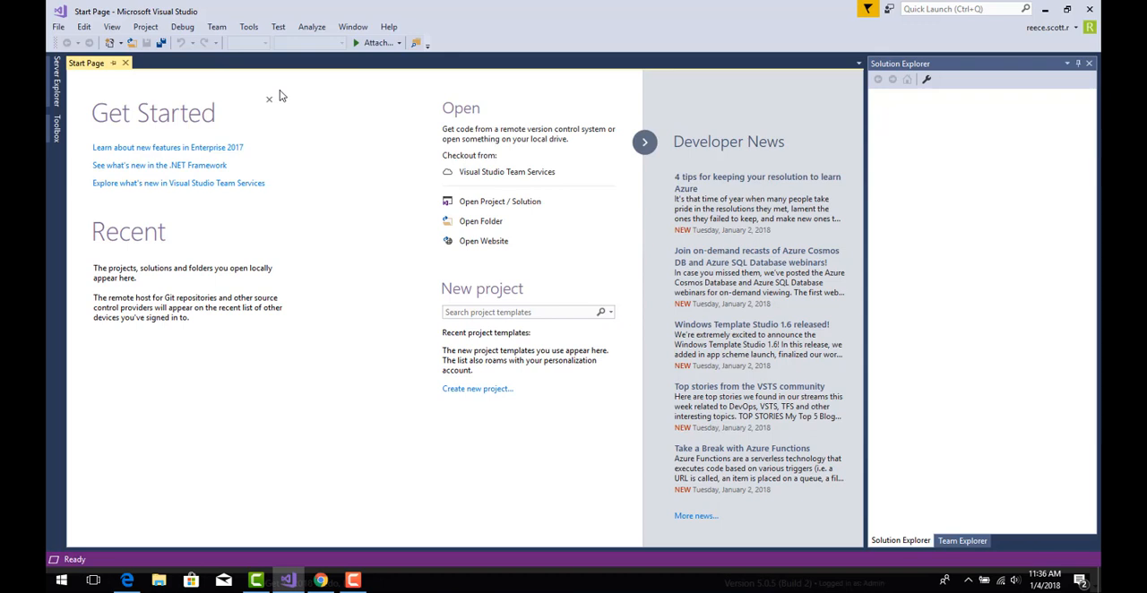
{"action": "mouse_move", "coordinate": [247, 26]}
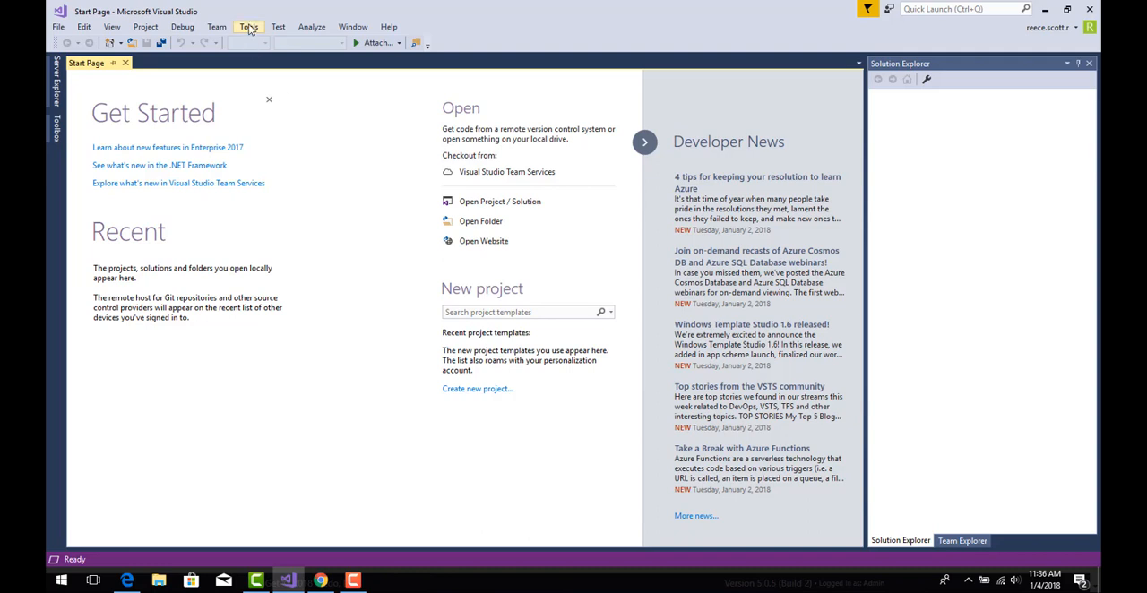
Open Visual Studio's Tools menu to reach NuGet Package Manager
{"action": "left_click", "coordinate": [249, 26]}
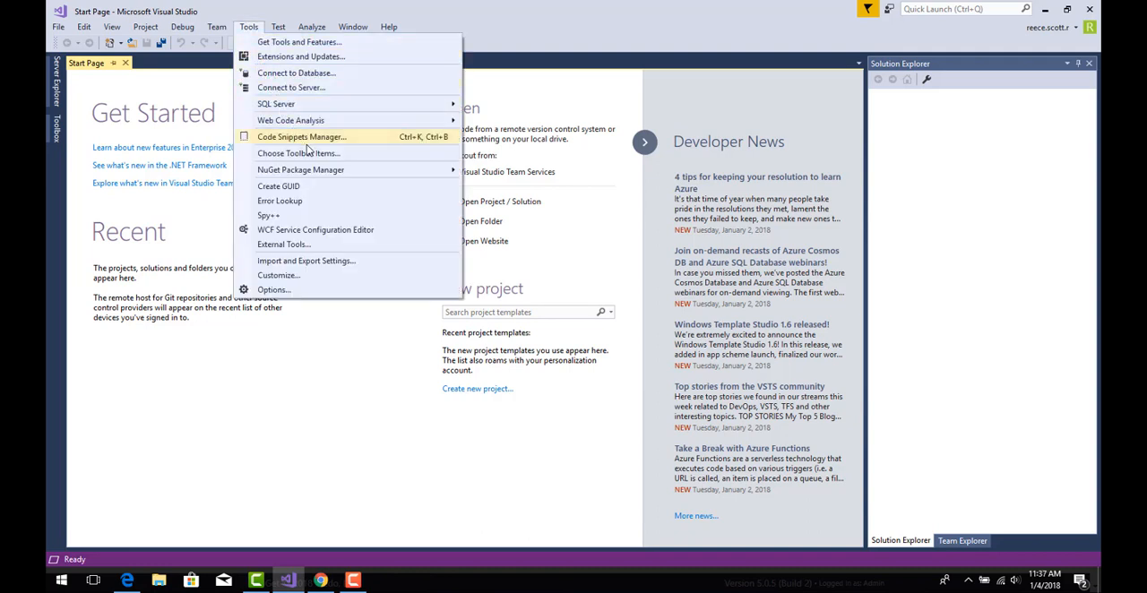
{"action": "mouse_move", "coordinate": [331, 169]}
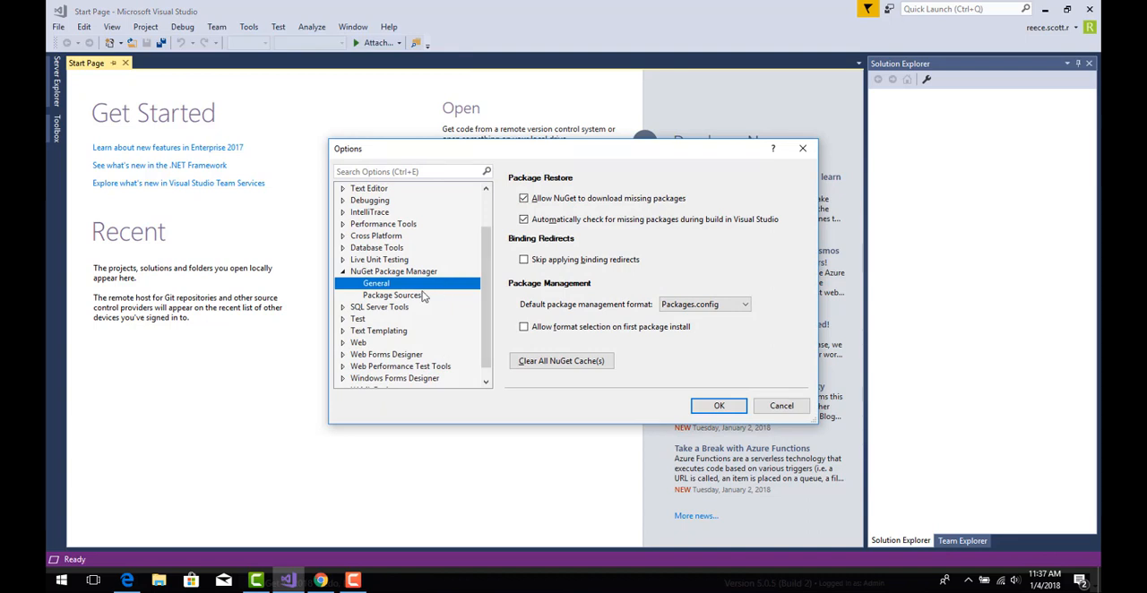
Disable nuget.org and add a 'ProGet Feed' source using the Default-NuGet feed URL
{"action": "left_click", "coordinate": [391, 295]}
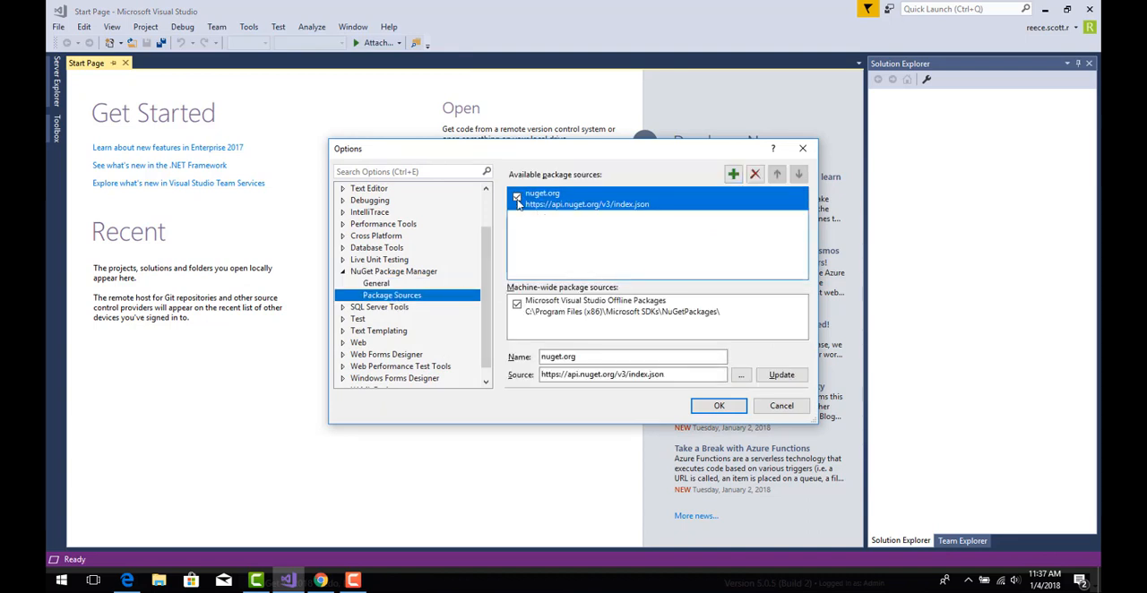
{"action": "left_click", "coordinate": [731, 174]}
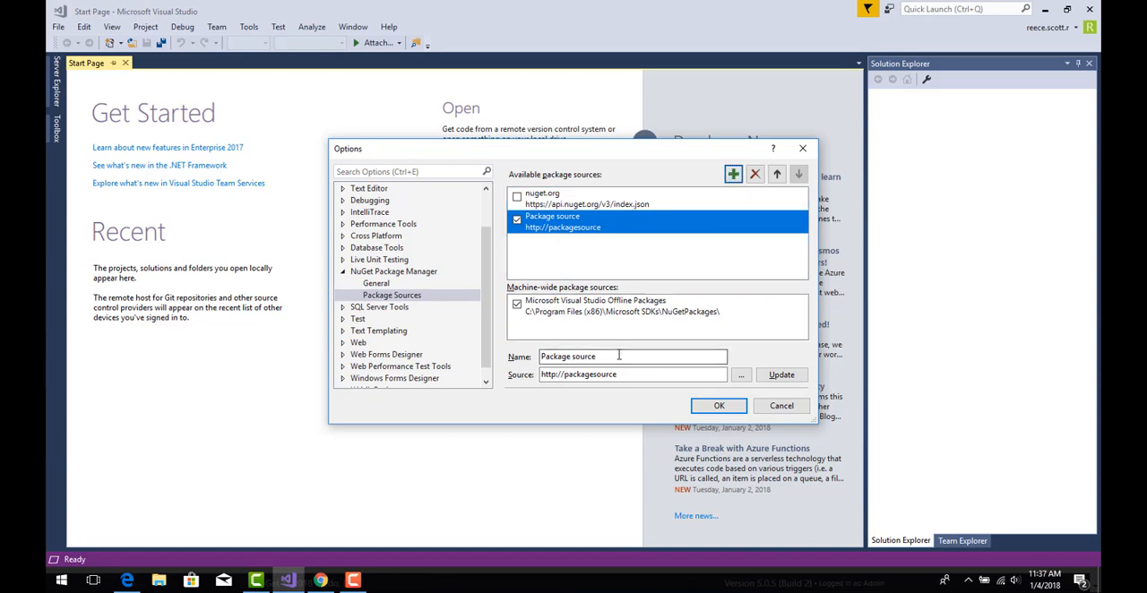
{"action": "type", "text": "ProGet"}
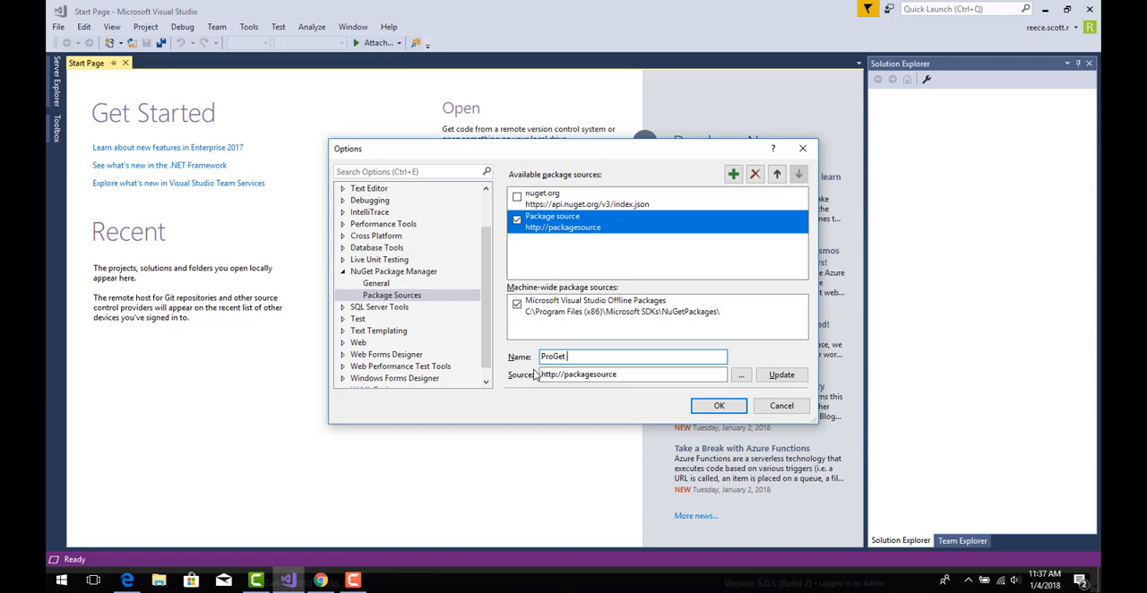
{"action": "type", "text": "Feed"}
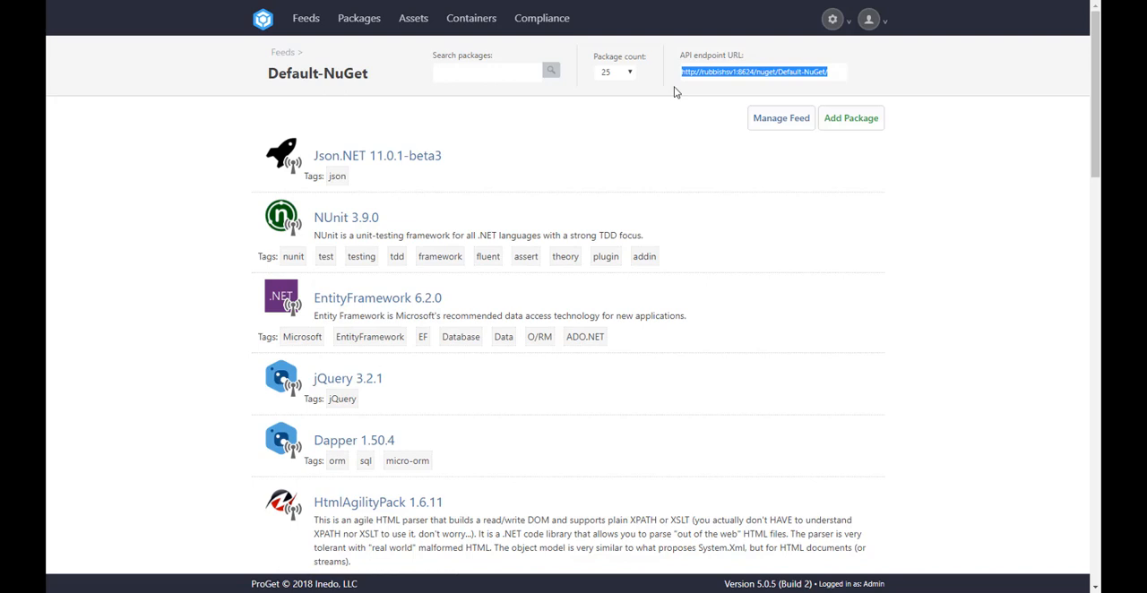
{"action": "mouse_move", "coordinate": [690, 101]}
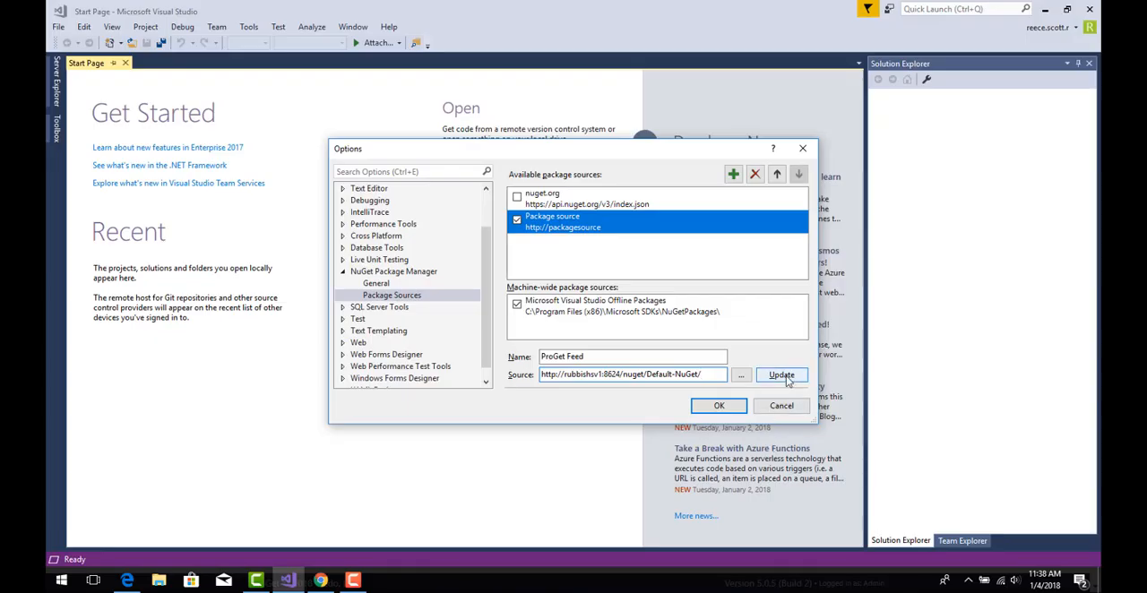
{"action": "left_click", "coordinate": [781, 374]}
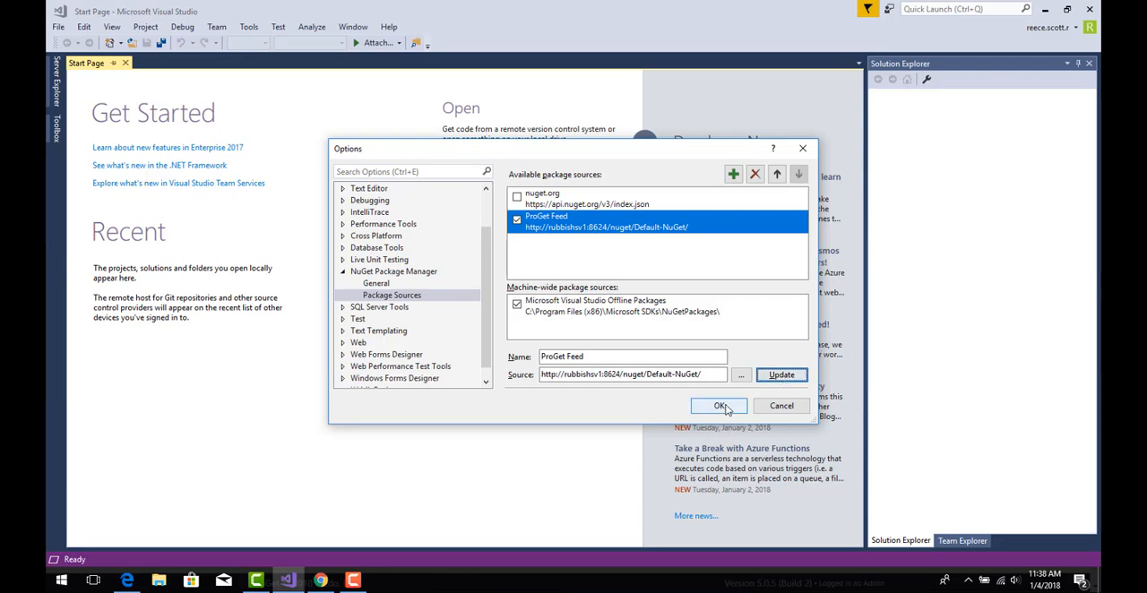
{"action": "left_click", "coordinate": [717, 406]}
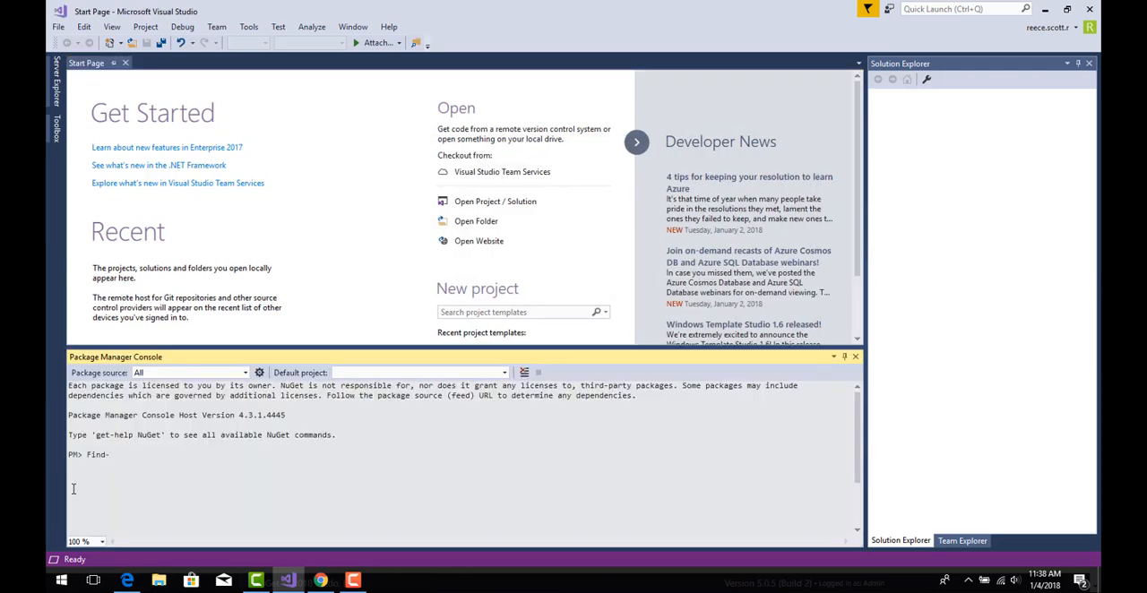
Run Find-Package Newtonsoft.json in the console and scroll through the results
{"action": "type", "text": "Package"}
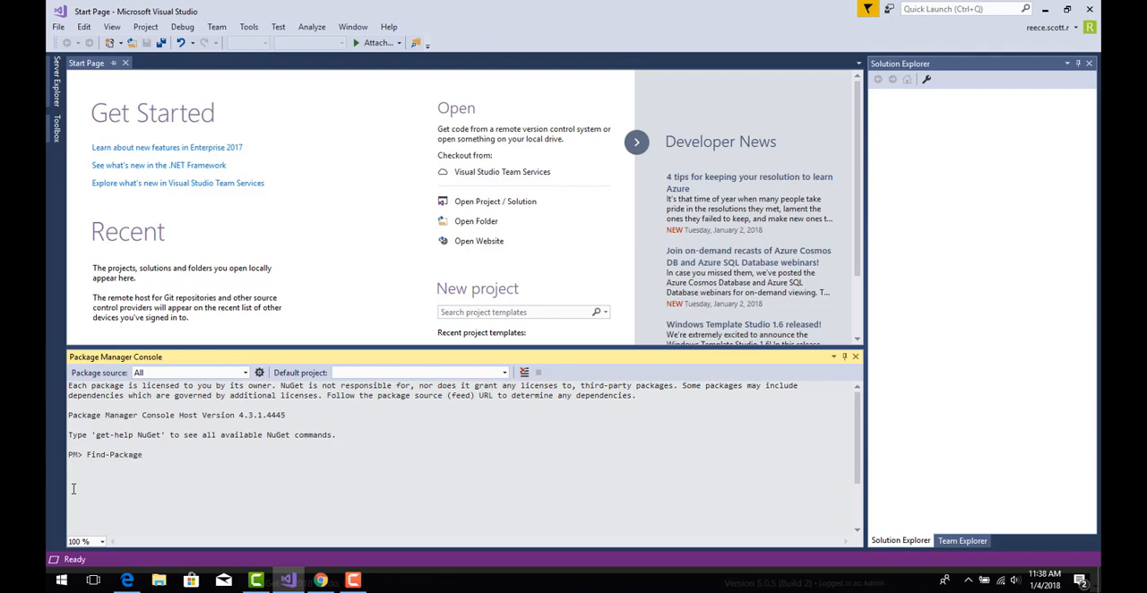
{"action": "type", "text": "Newtonsoft.json"}
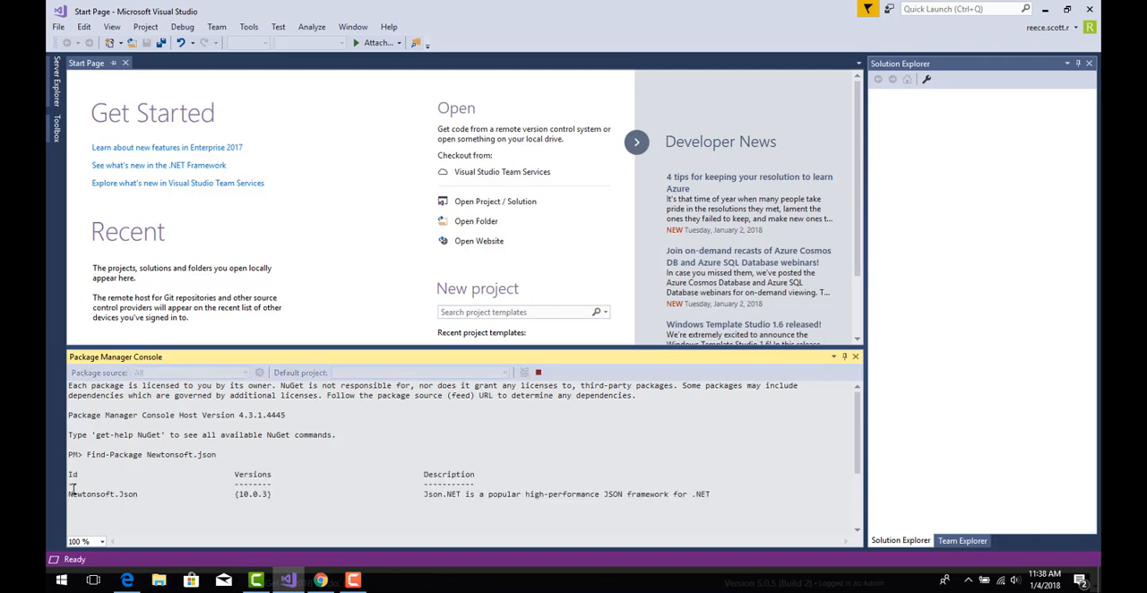
{"action": "scroll", "scroll_direction": "down", "scroll_amount": 3}
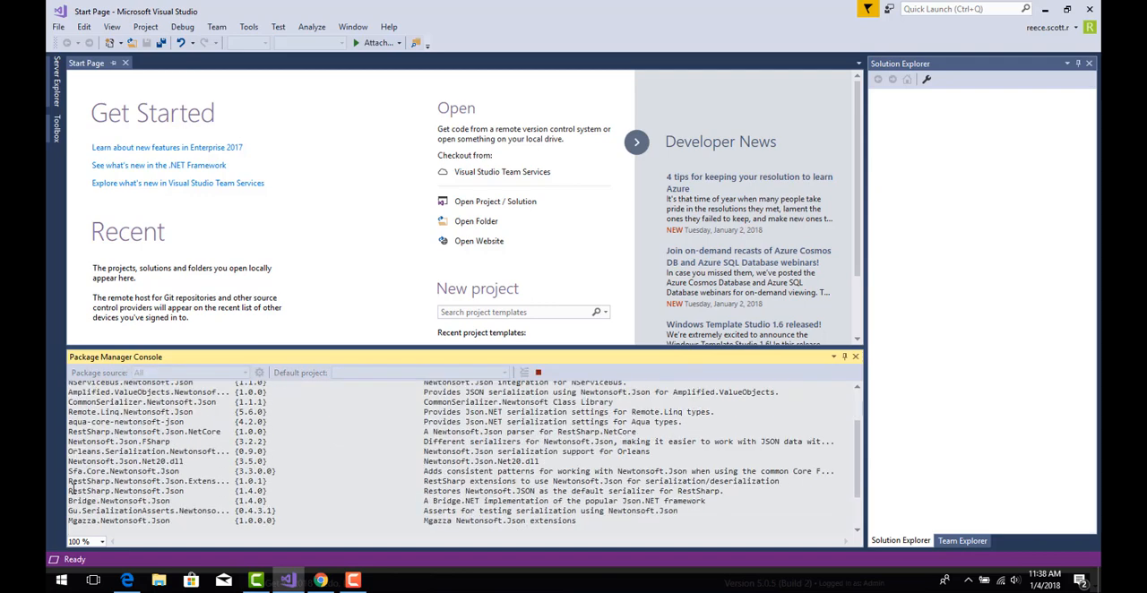